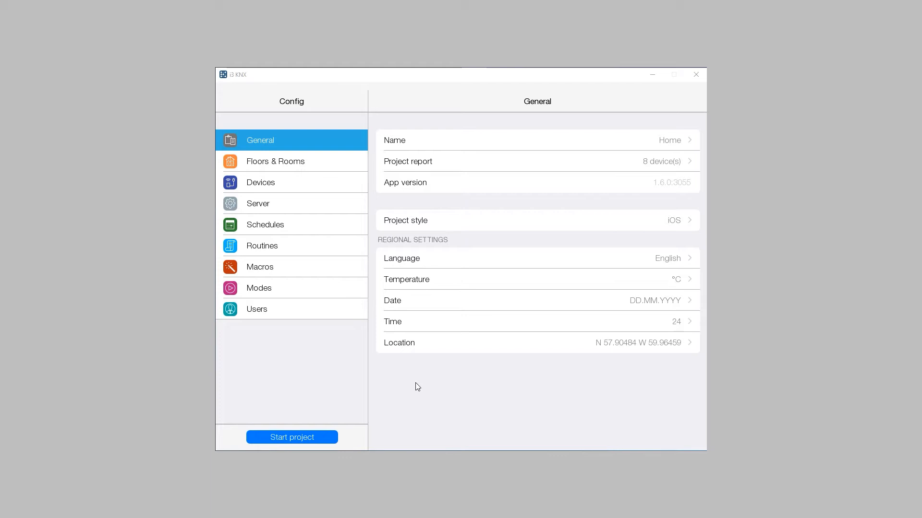
mouse_move(339, 321)
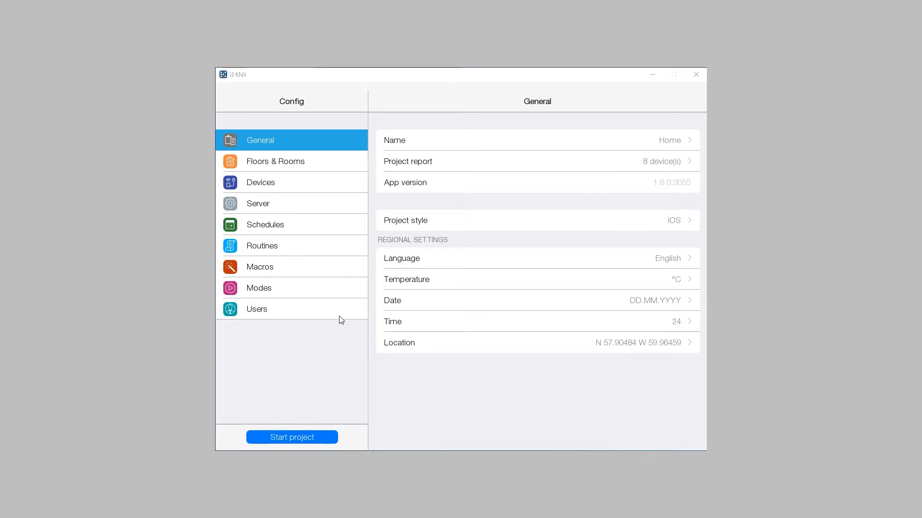
Step: Open Users in the Config sidebar to show the owner's access rights and notifications
click(256, 309)
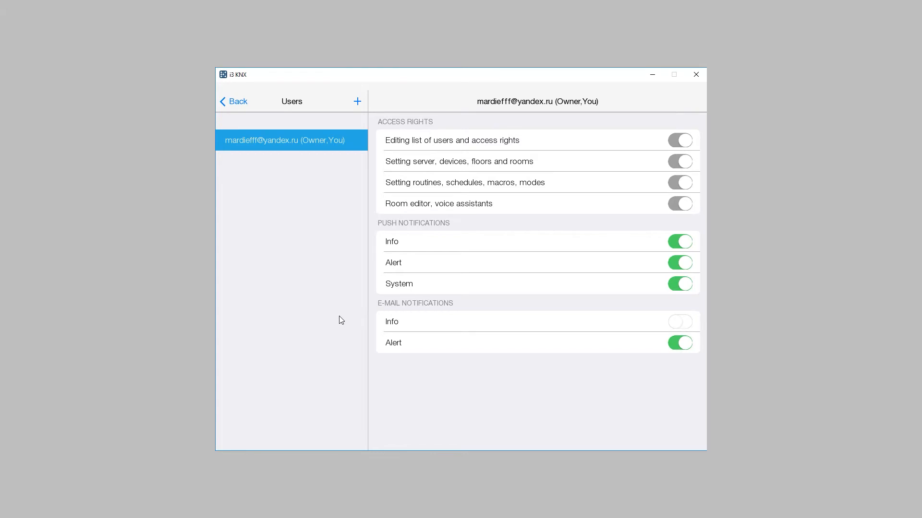
mouse_move(353, 238)
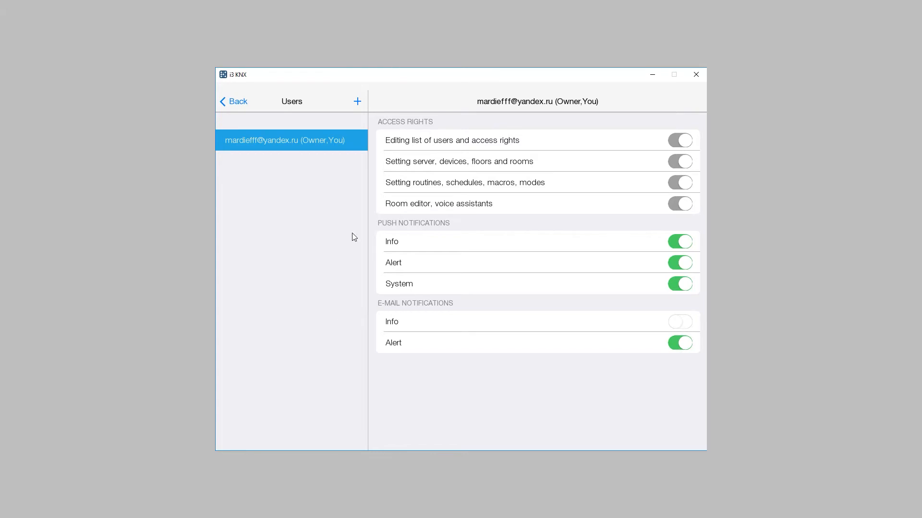
click(357, 101)
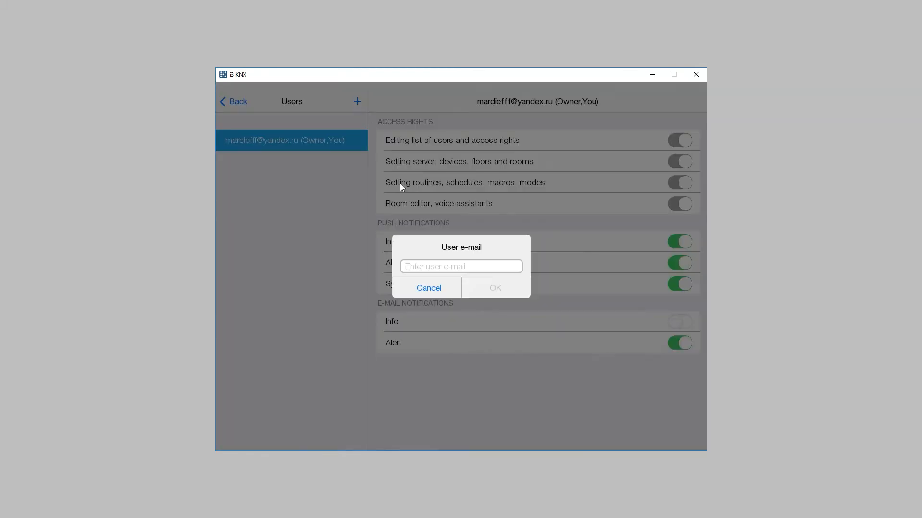
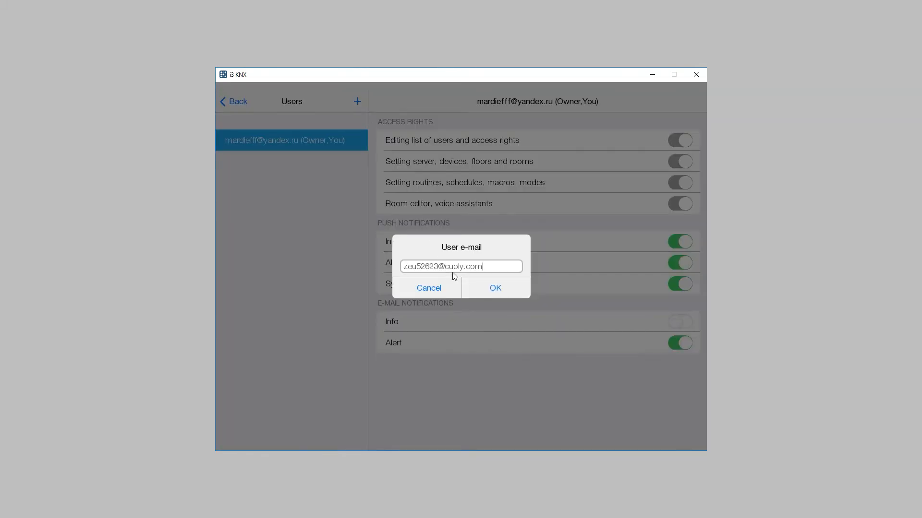
click(494, 288)
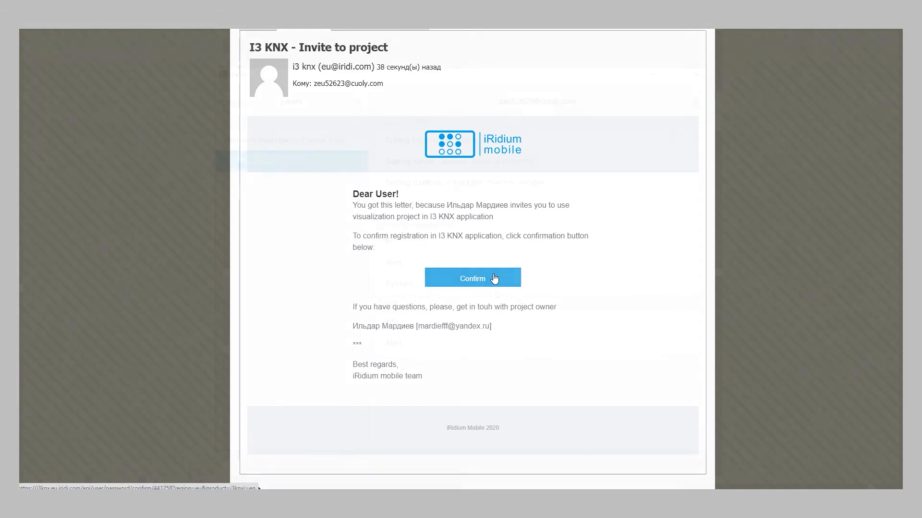
Step: Confirm the 'I3 KNX - Invite to project' e-mail invitation
click(472, 277)
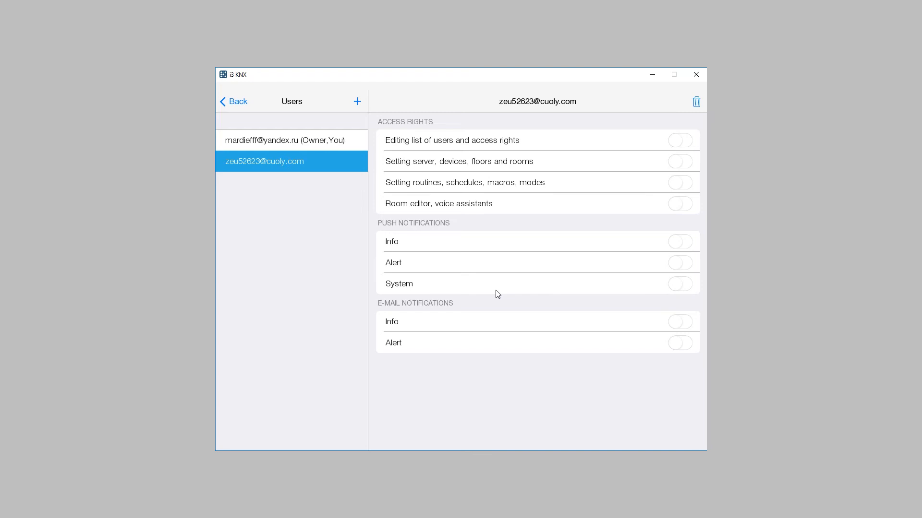
mouse_move(526, 272)
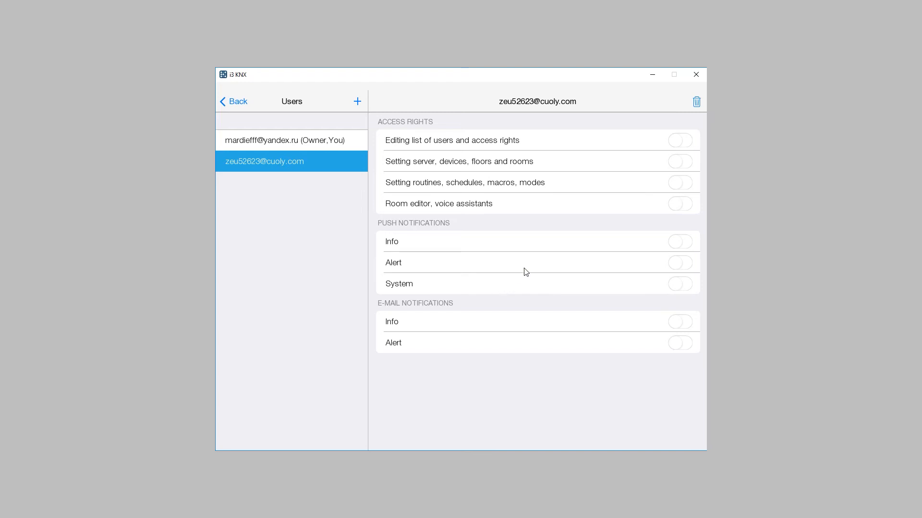
Step: Switch on editing users and rights, plus routines, schedules, macros and modes, for the new user
click(680, 140)
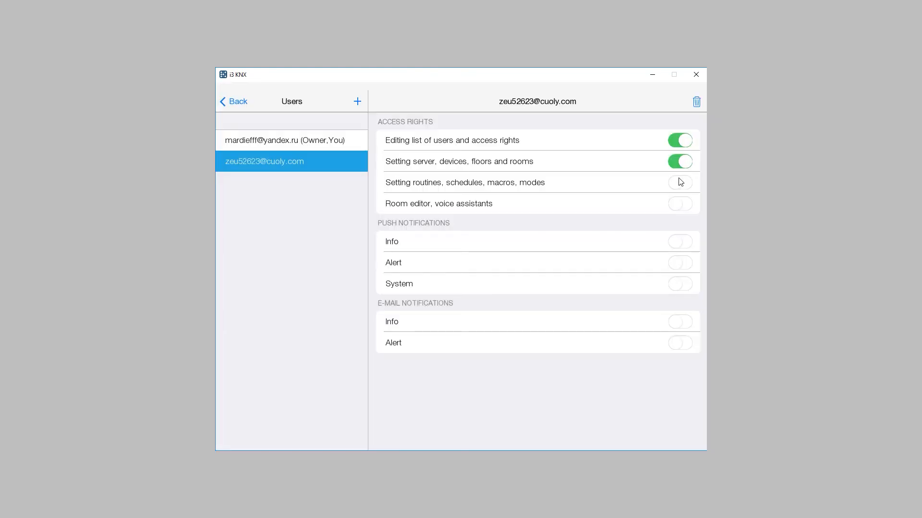
click(680, 182)
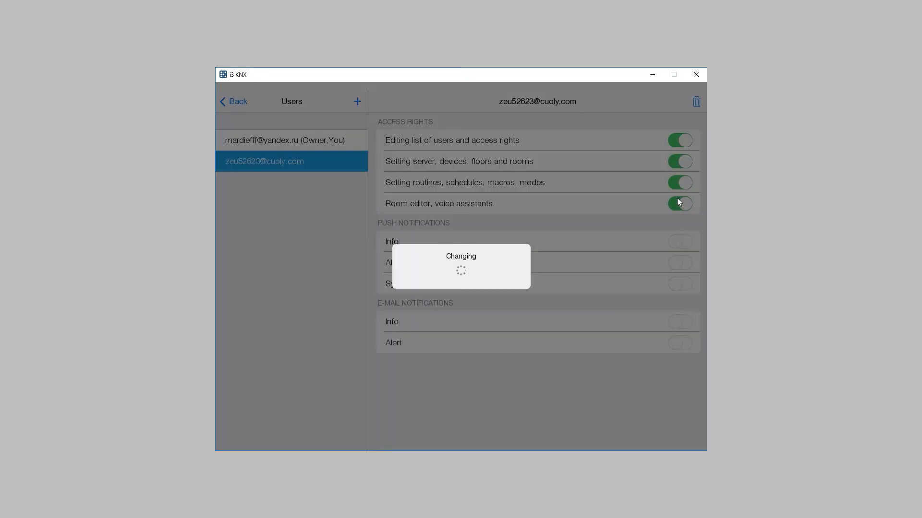